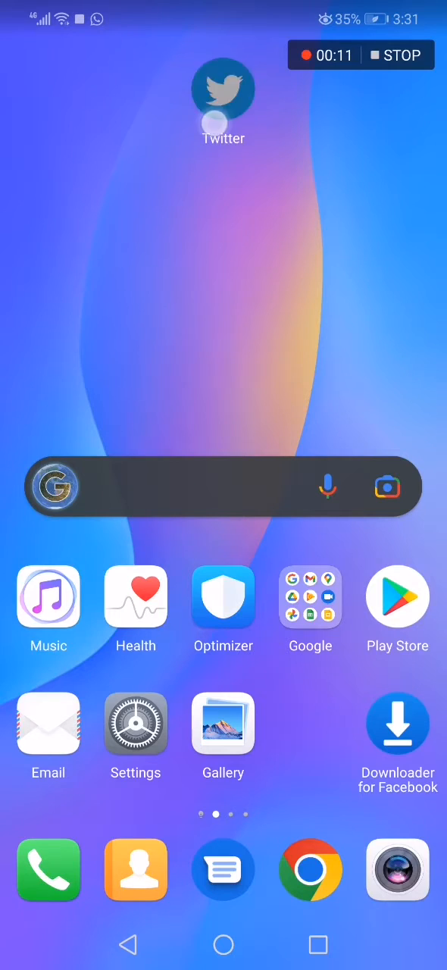
Launch Twitter from the home screen and open the profile avatar's navigation drawer.
{"action": "left_click", "coordinate": [223, 85]}
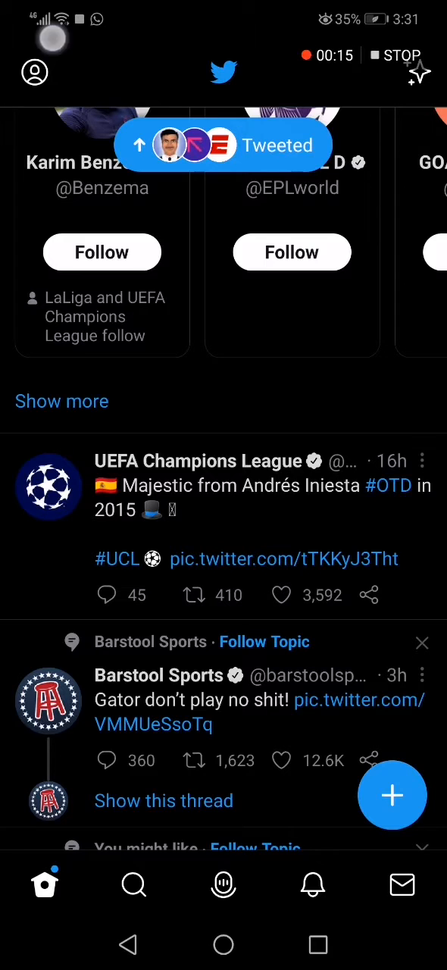
{"action": "left_click", "coordinate": [35, 72]}
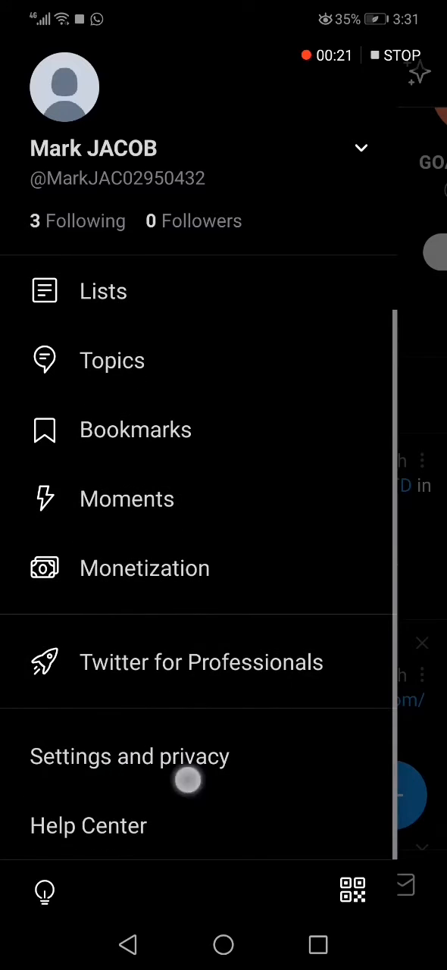
Go to Settings and privacy, scroll down, and open the Proxy page.
{"action": "left_click", "coordinate": [129, 757]}
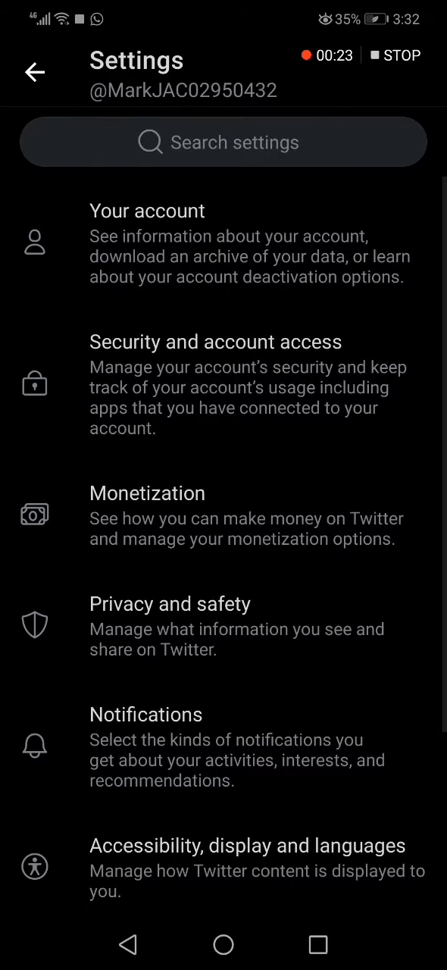
{"action": "scroll", "scroll_direction": "down", "scroll_amount": 3}
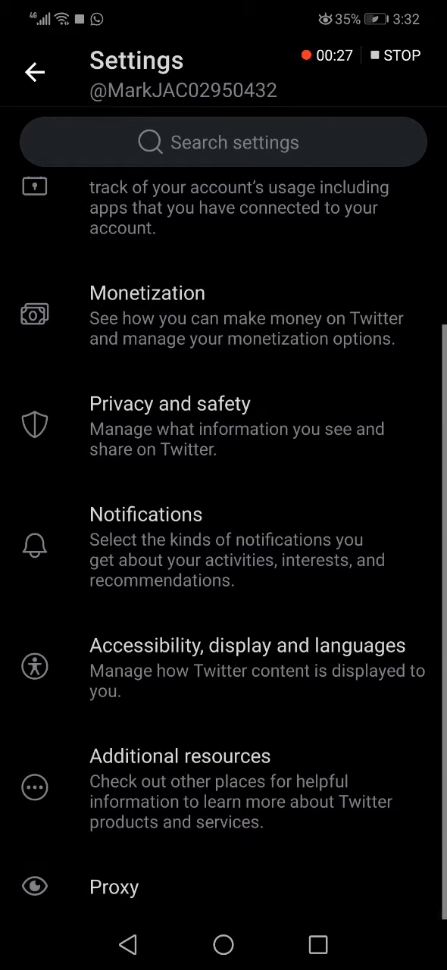
{"action": "left_click", "coordinate": [114, 887]}
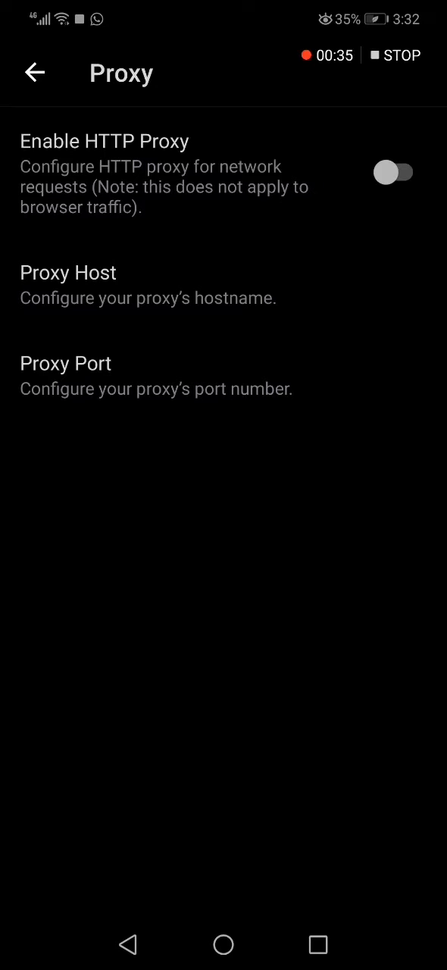
Enable HTTP proxy, cancel the Proxy Host dialog without a host, and exit the page.
{"action": "left_click", "coordinate": [393, 172]}
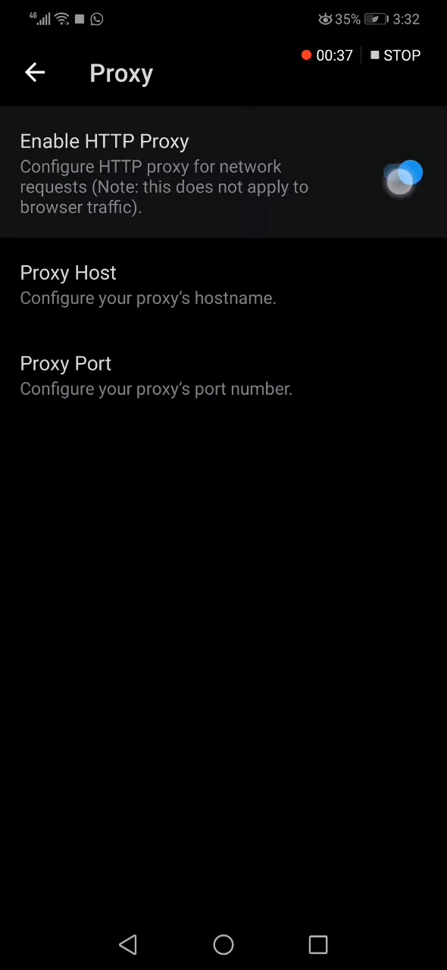
{"action": "left_click", "coordinate": [394, 172]}
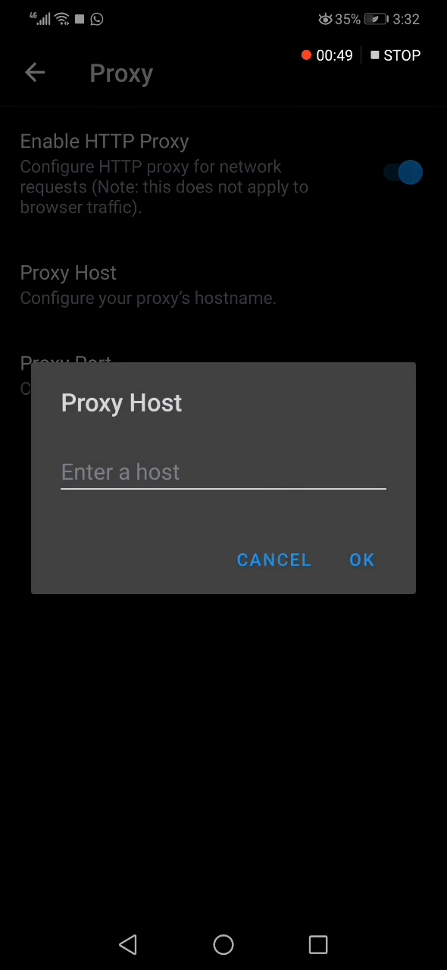
{"action": "left_click", "coordinate": [274, 560]}
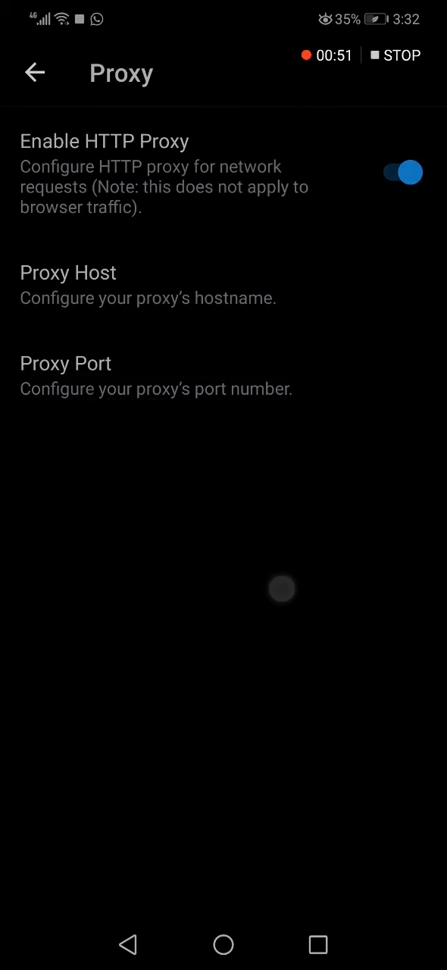
{"action": "left_click", "coordinate": [402, 172]}
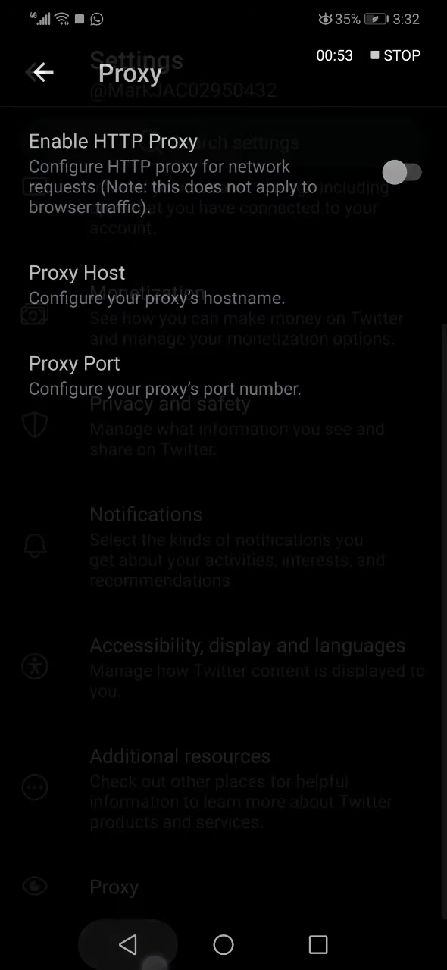
Return to the phone's home screen and relaunch the Twitter app.
{"action": "left_click", "coordinate": [42, 72]}
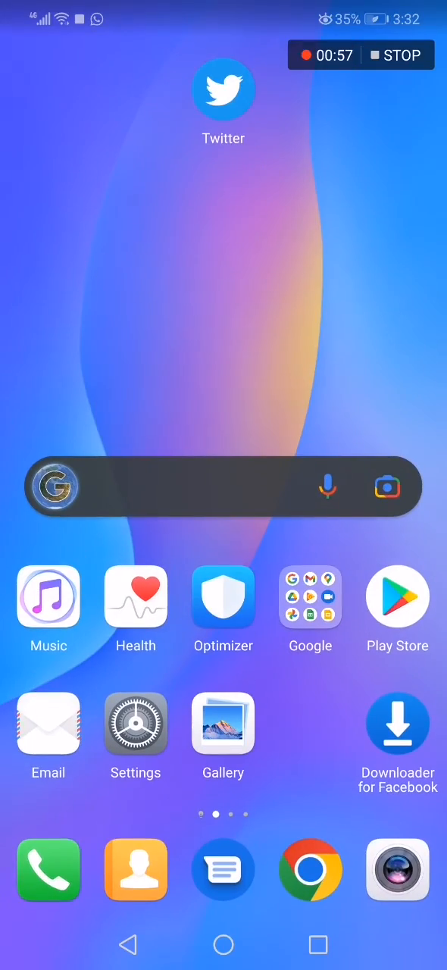
{"action": "left_click", "coordinate": [222, 87]}
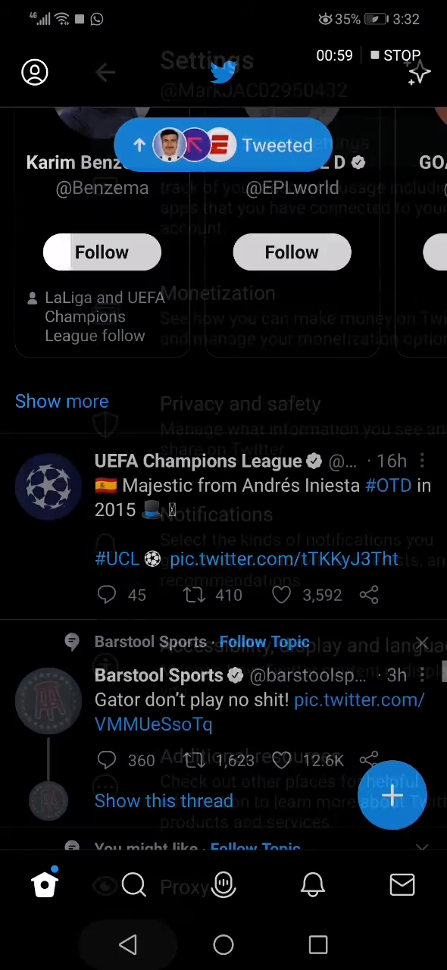